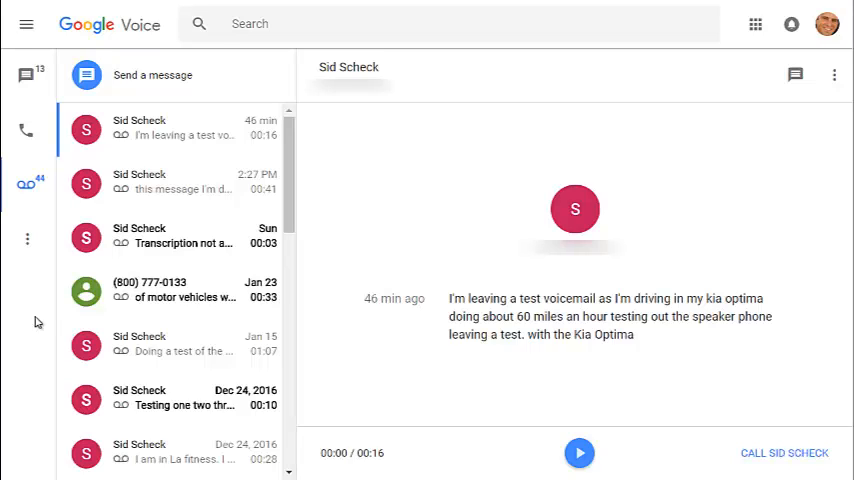
{"action": "mouse_move", "coordinate": [490, 208]}
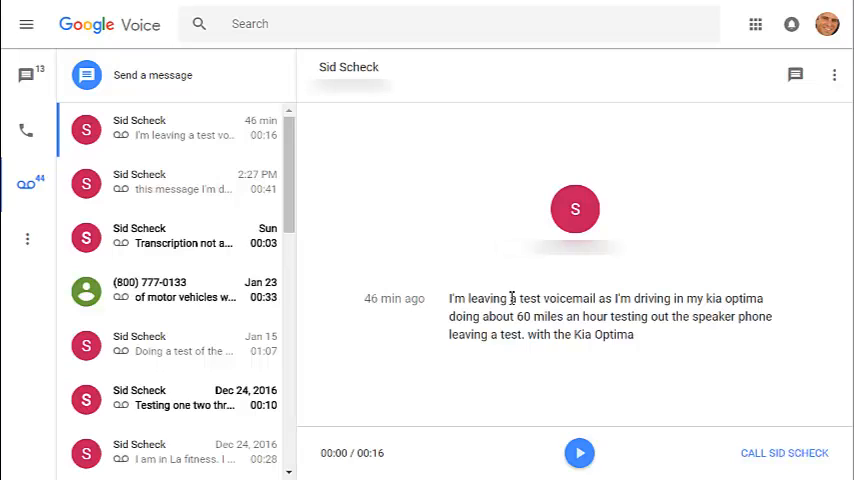
{"action": "mouse_move", "coordinate": [26, 24]}
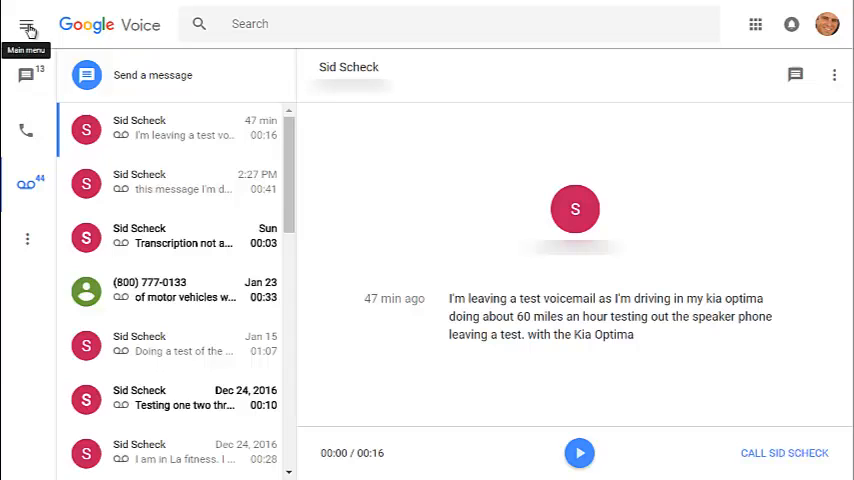
Step: Switch from the main menu to the Legacy Google Voice interface
{"action": "left_click", "coordinate": [28, 24]}
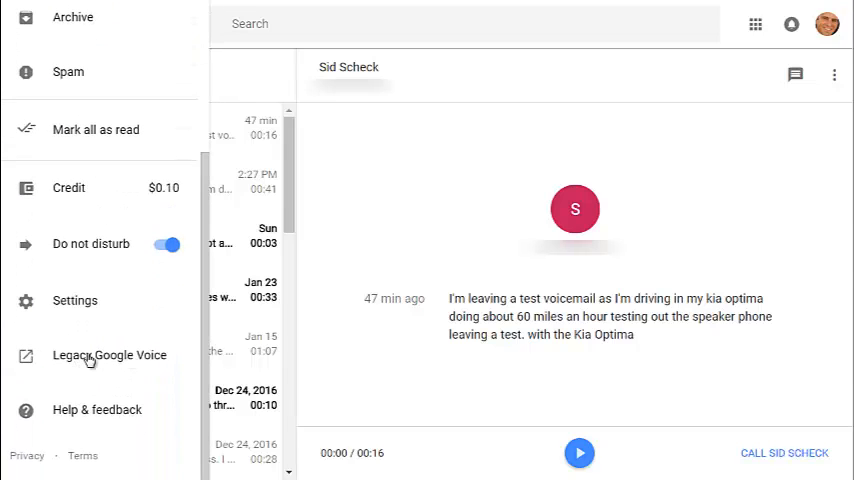
{"action": "left_click", "coordinate": [110, 356]}
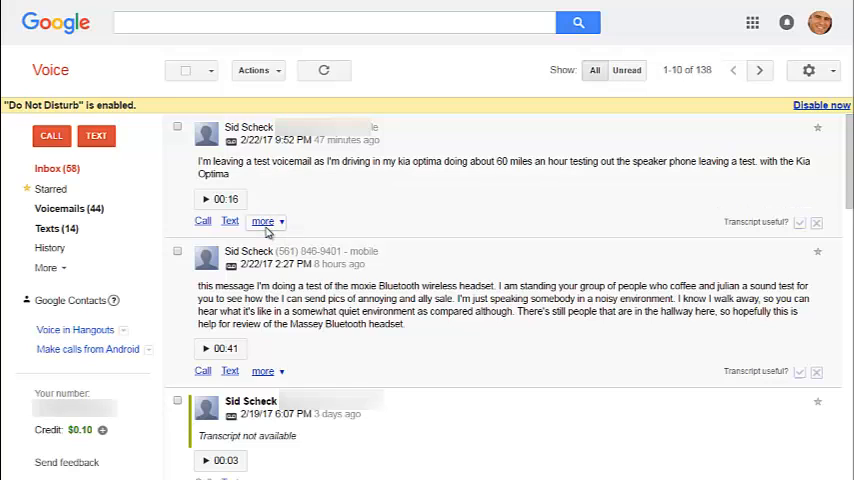
Step: Show the first test voicemail's extra actions listing Download, Email and Embed
{"action": "left_click", "coordinate": [264, 220]}
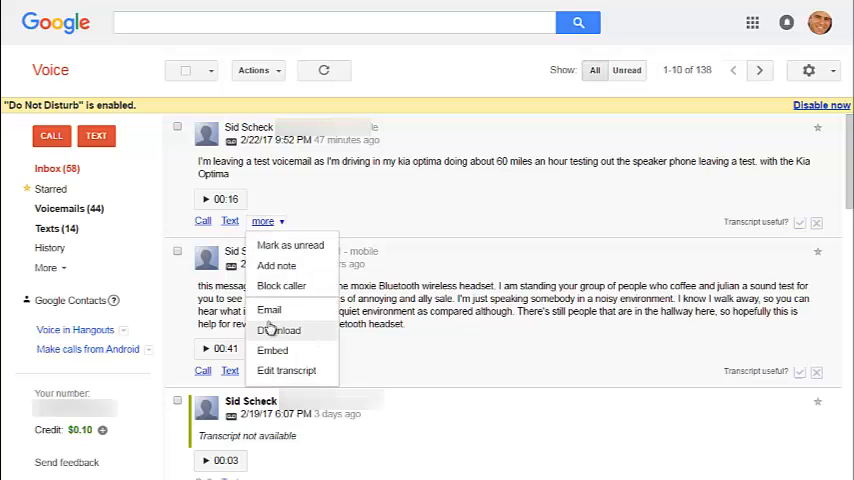